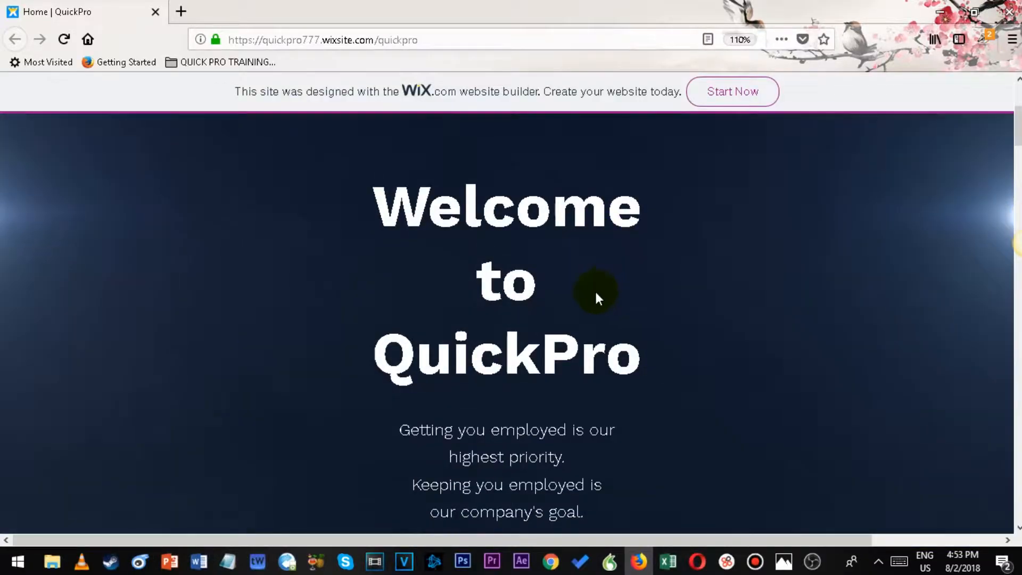
Go to the Online Store page for the $7.00 Training and Employment Package and find its payment options.
{"action": "left_click", "coordinate": [274, 40]}
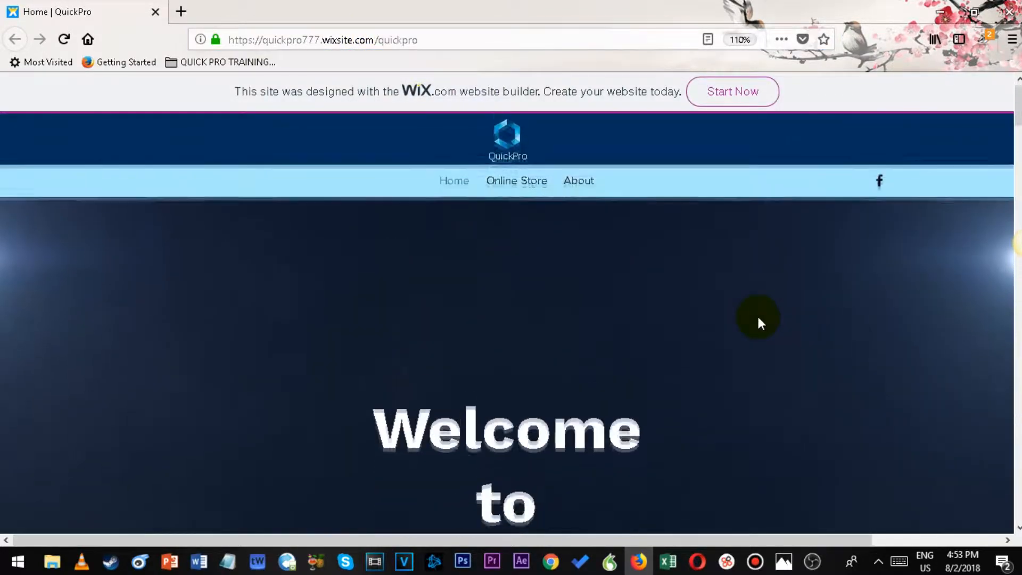
{"action": "scroll", "scroll_direction": "down", "scroll_amount": 3}
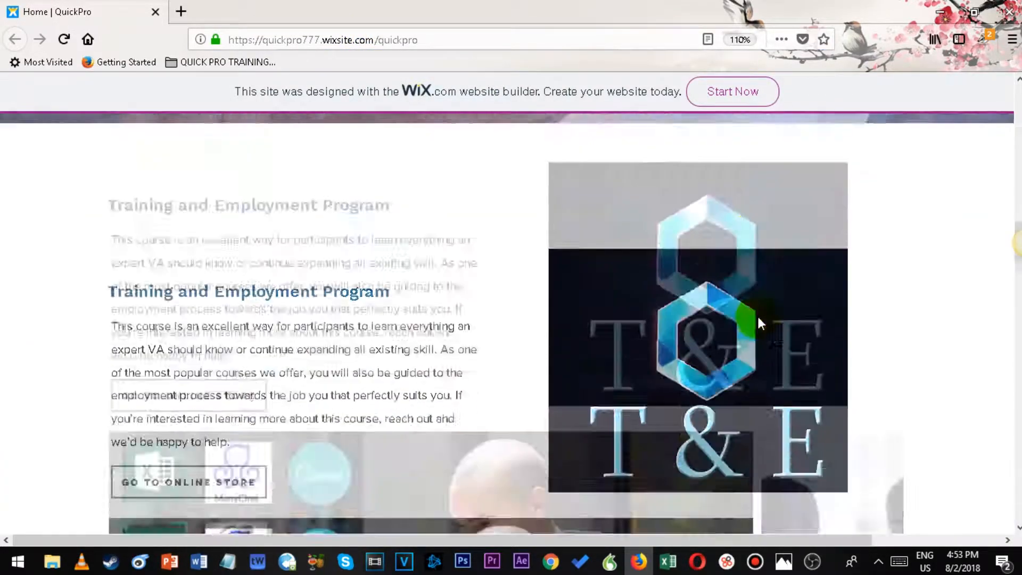
{"action": "scroll", "scroll_direction": "down", "scroll_amount": 3}
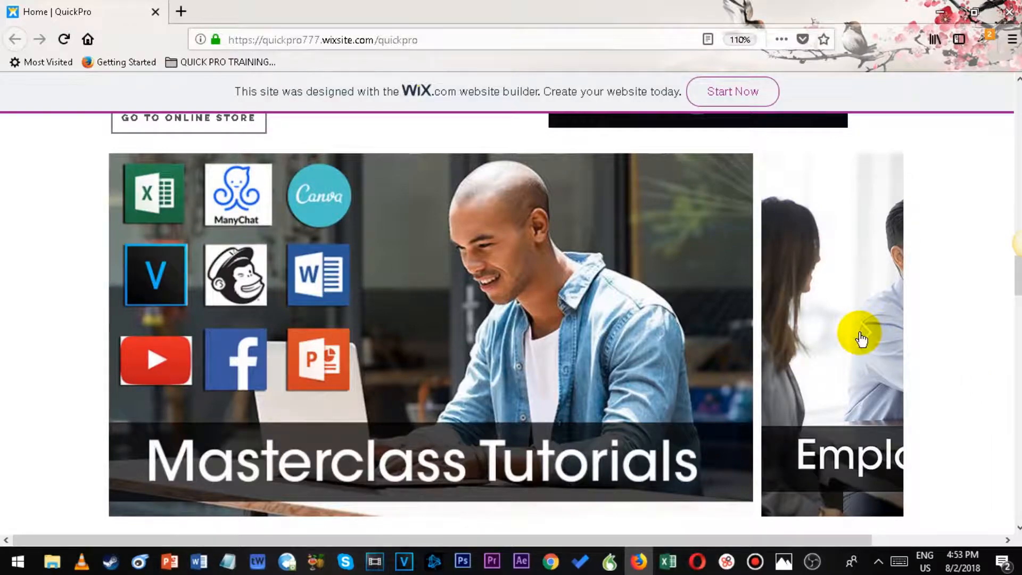
{"action": "mouse_move", "coordinate": [843, 340]}
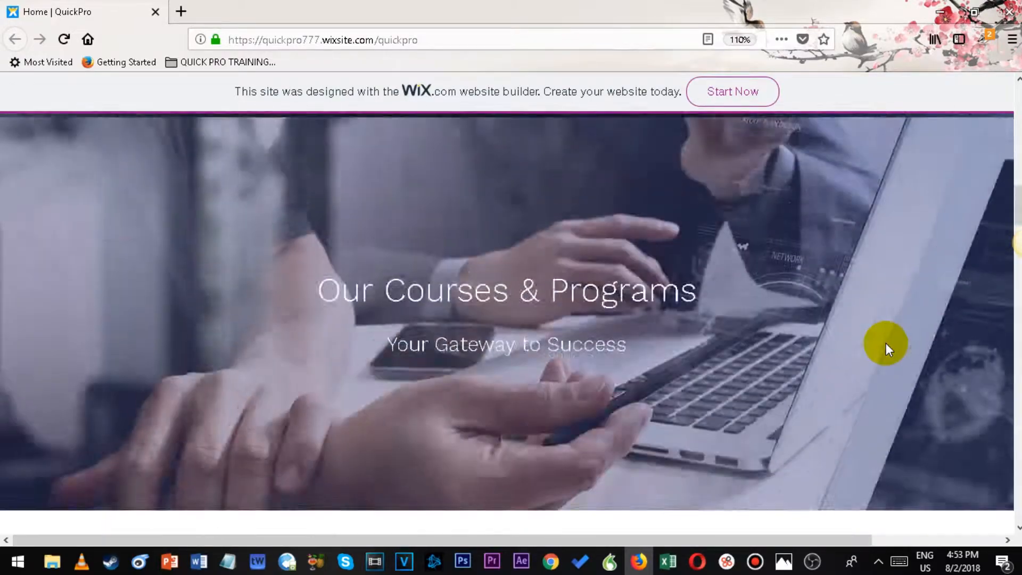
{"action": "scroll", "scroll_direction": "down", "scroll_amount": 3}
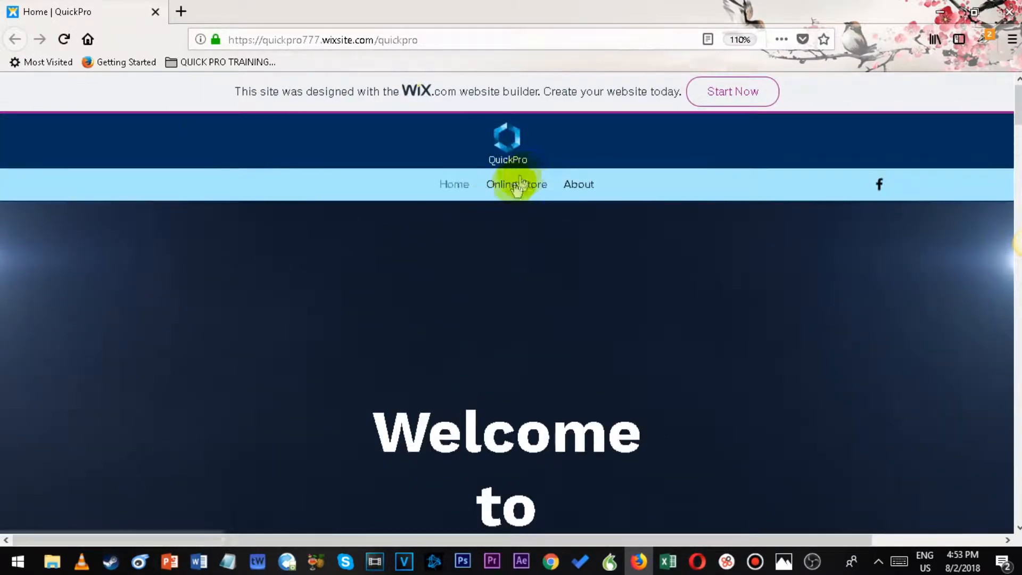
{"action": "scroll", "scroll_direction": "down", "scroll_amount": 3}
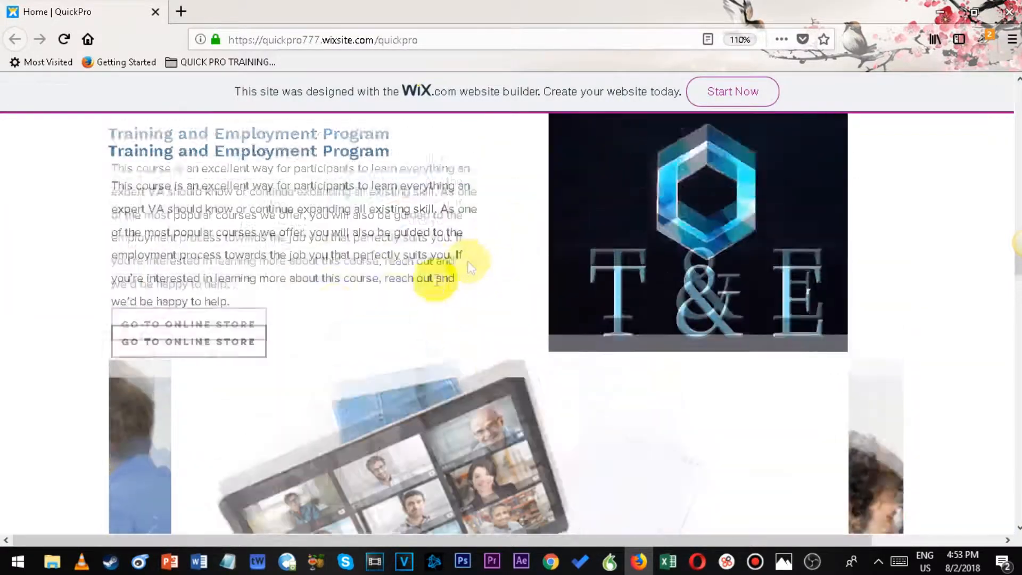
{"action": "mouse_move", "coordinate": [238, 352]}
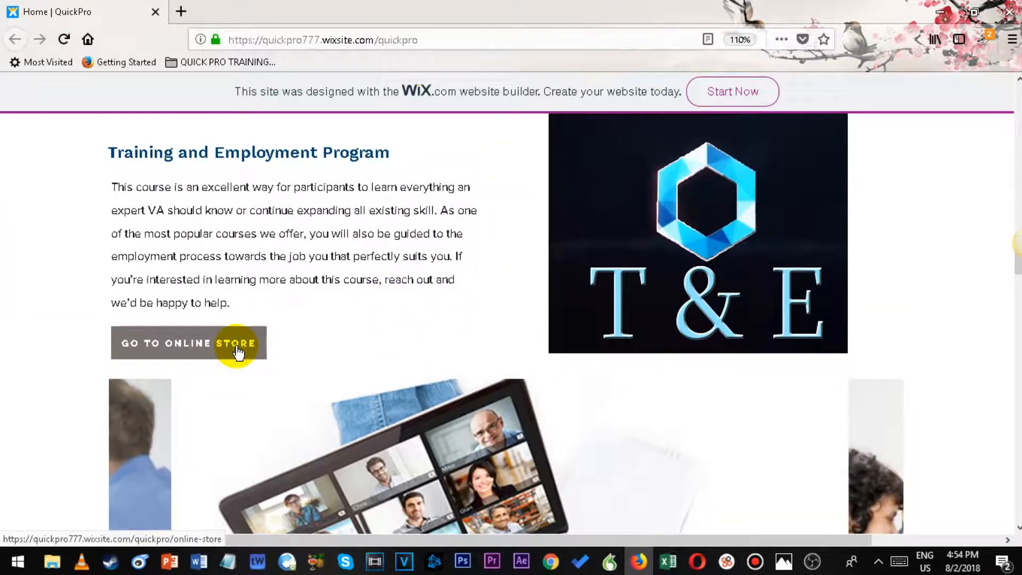
{"action": "left_click", "coordinate": [188, 342]}
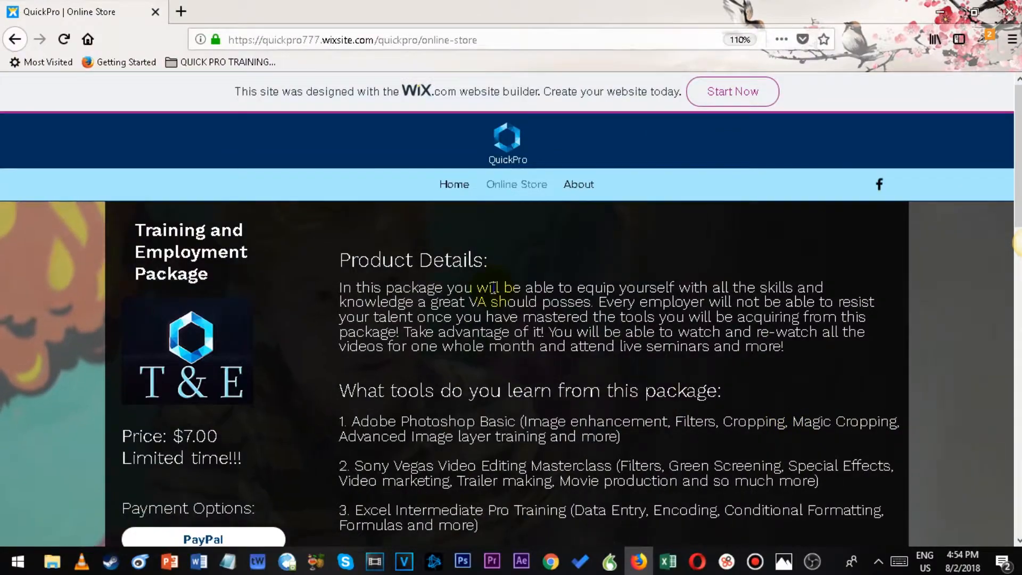
{"action": "scroll", "scroll_direction": "down", "scroll_amount": 3}
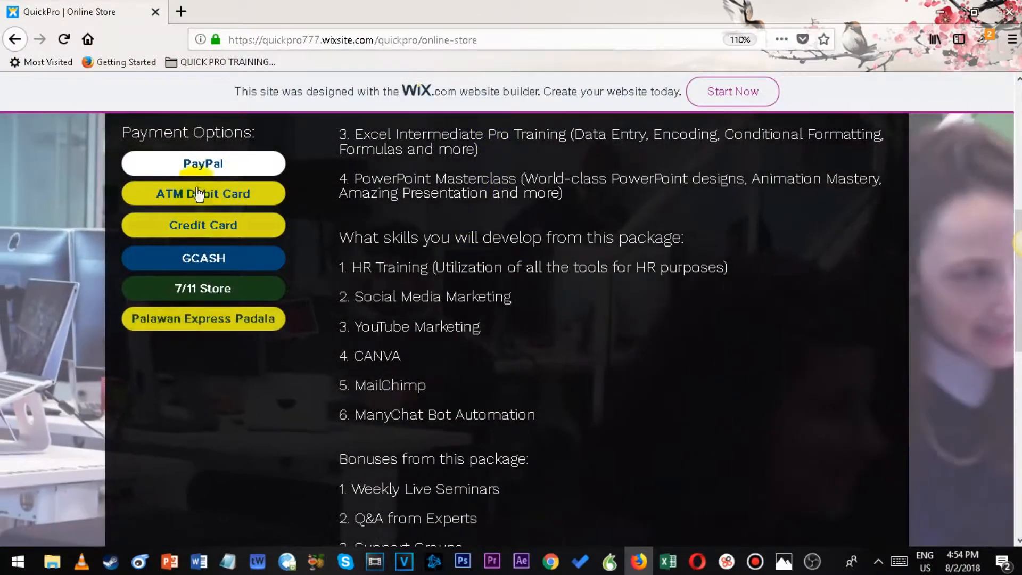
{"action": "scroll", "scroll_direction": "up", "scroll_amount": 3}
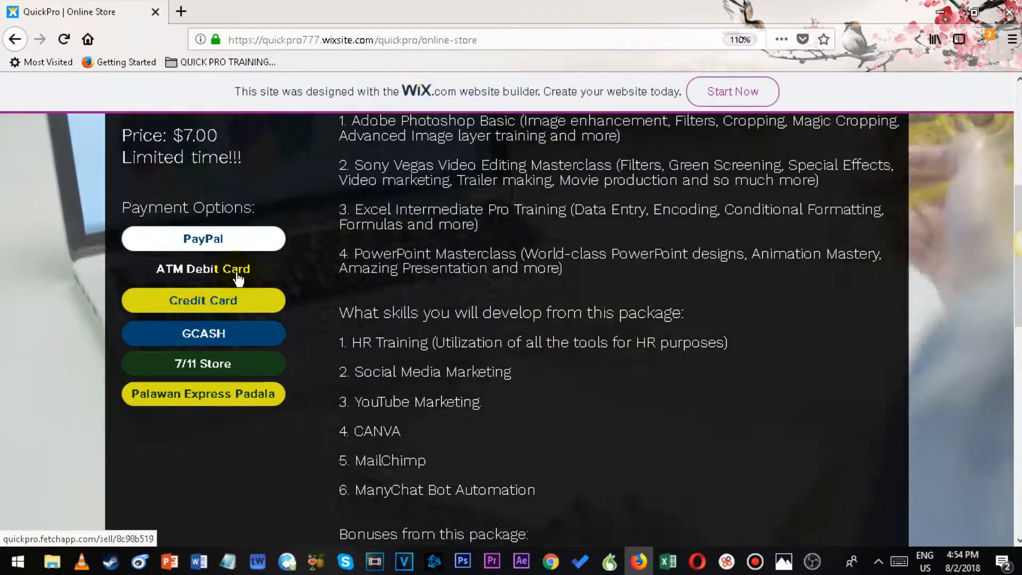
Pay by ATM Debit Card to open PayPal Checkout and review the empty $7.00 guest card form.
{"action": "left_click", "coordinate": [203, 239]}
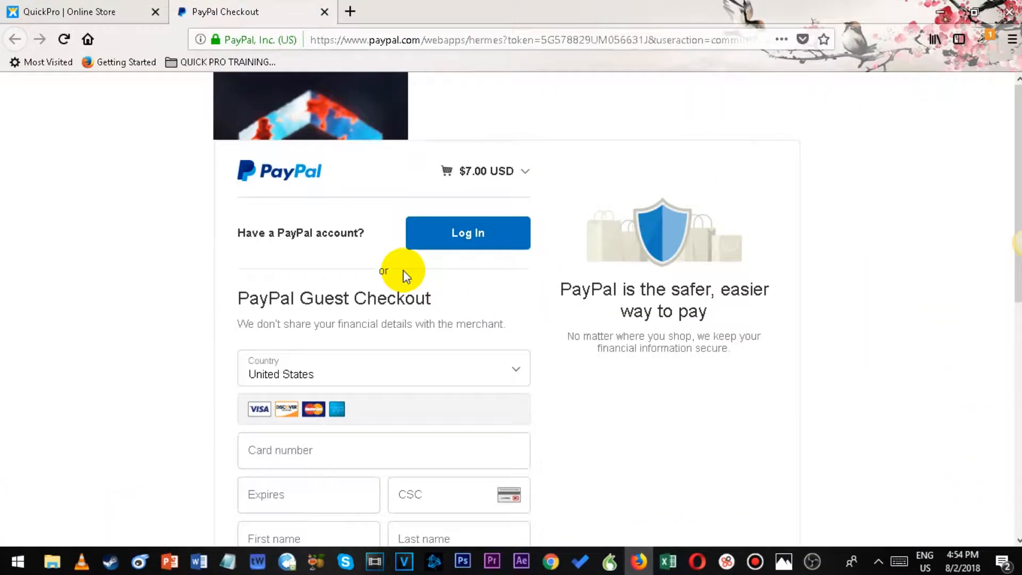
{"action": "scroll", "scroll_direction": "down", "scroll_amount": 3}
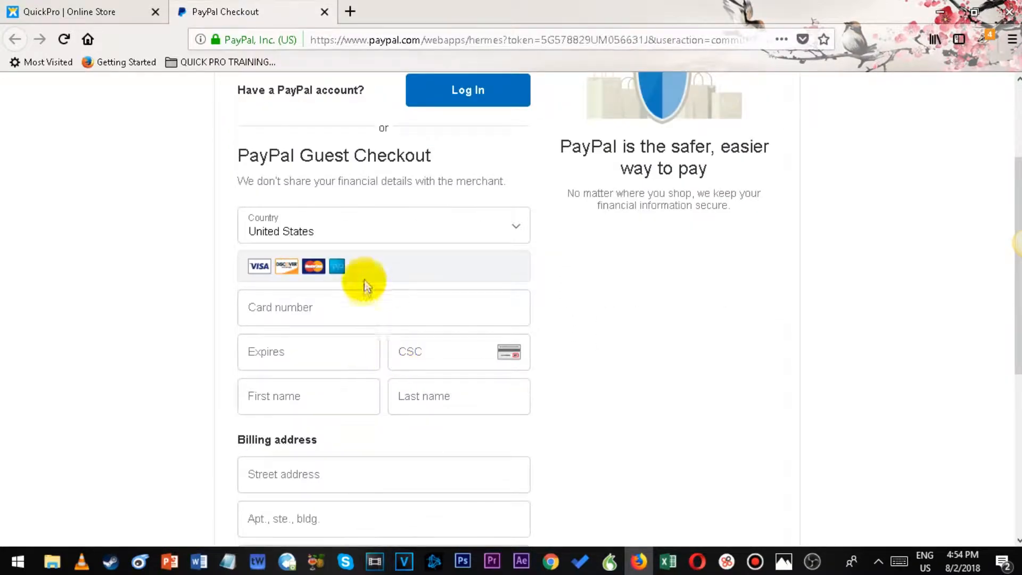
{"action": "scroll", "scroll_direction": "down", "scroll_amount": 3}
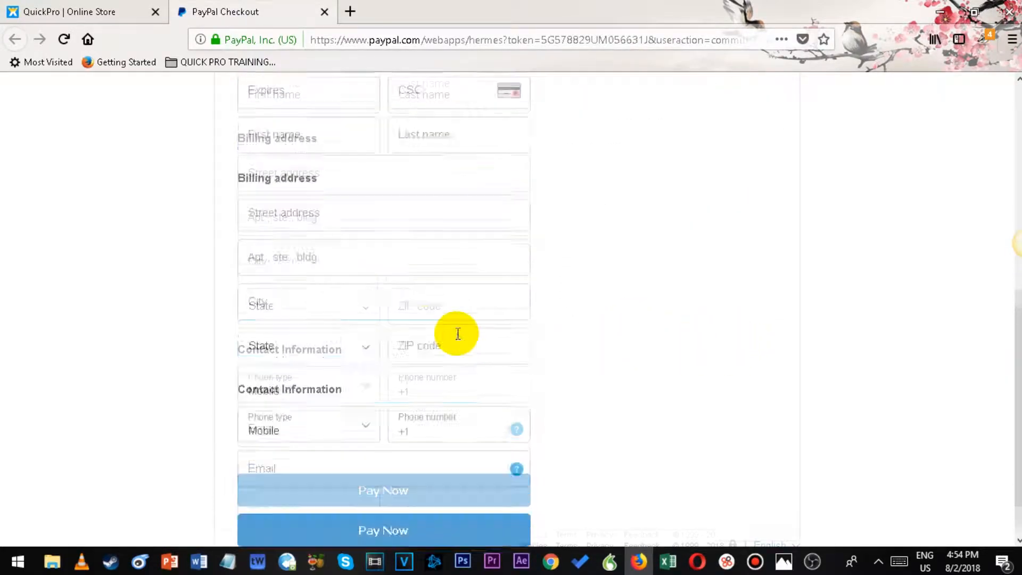
{"action": "scroll", "scroll_direction": "up", "scroll_amount": 3}
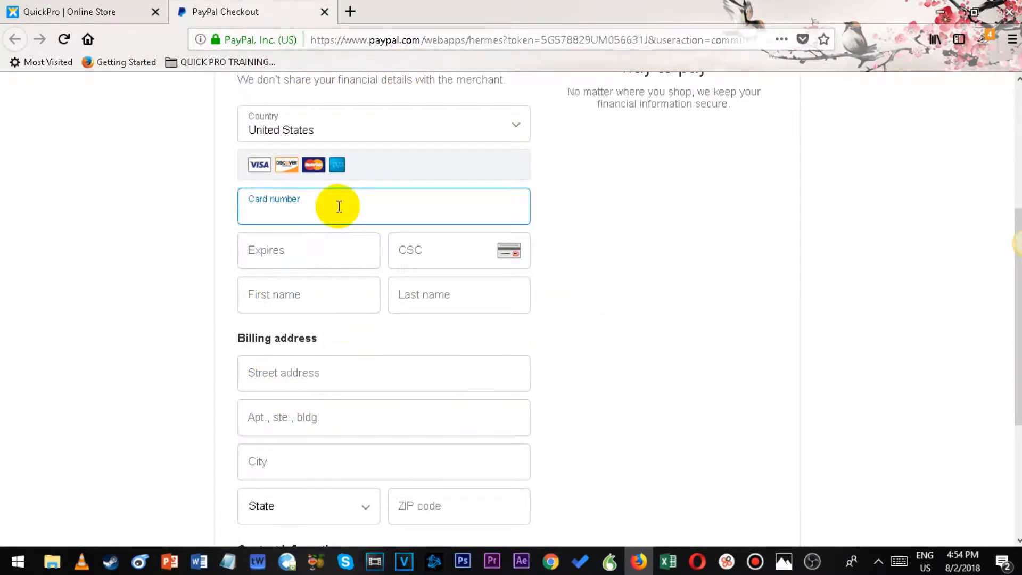
{"action": "mouse_move", "coordinate": [611, 395]}
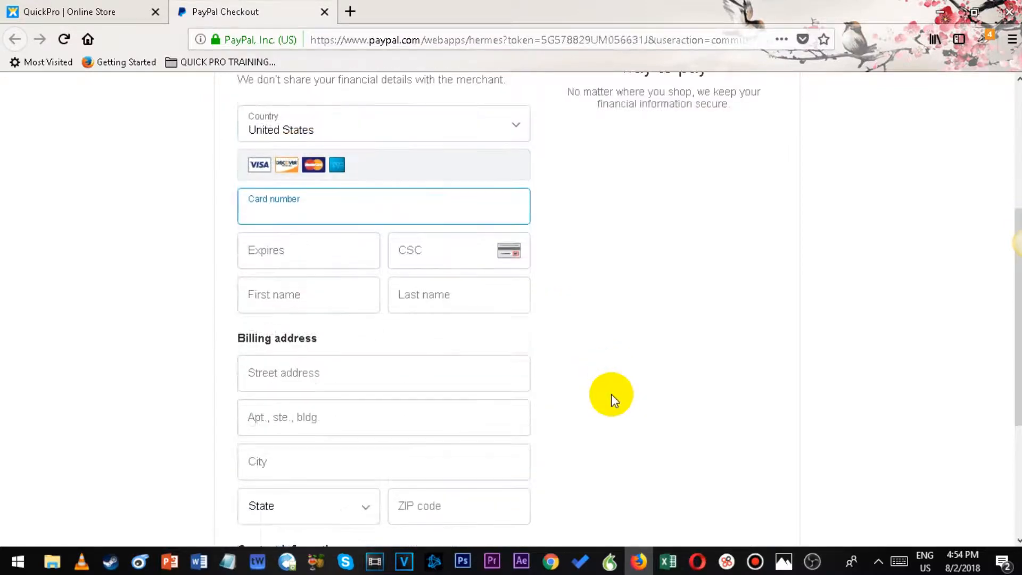
Set the PayPal billing country to Montserrat, then switch back to the QuickPro Online Store tab.
{"action": "left_click", "coordinate": [383, 124]}
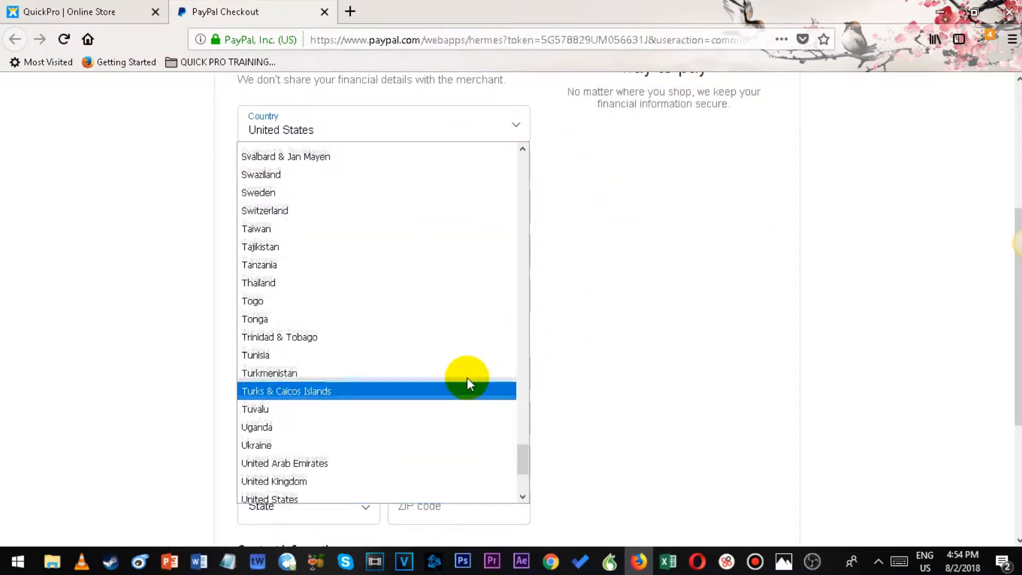
{"action": "scroll", "scroll_direction": "up", "scroll_amount": 3}
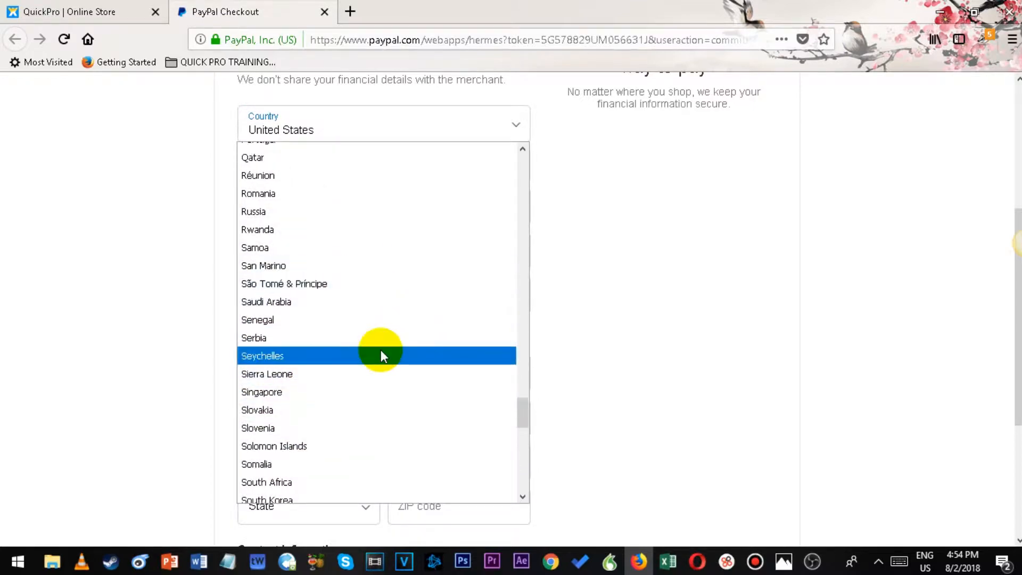
{"action": "scroll", "scroll_direction": "up", "scroll_amount": 3}
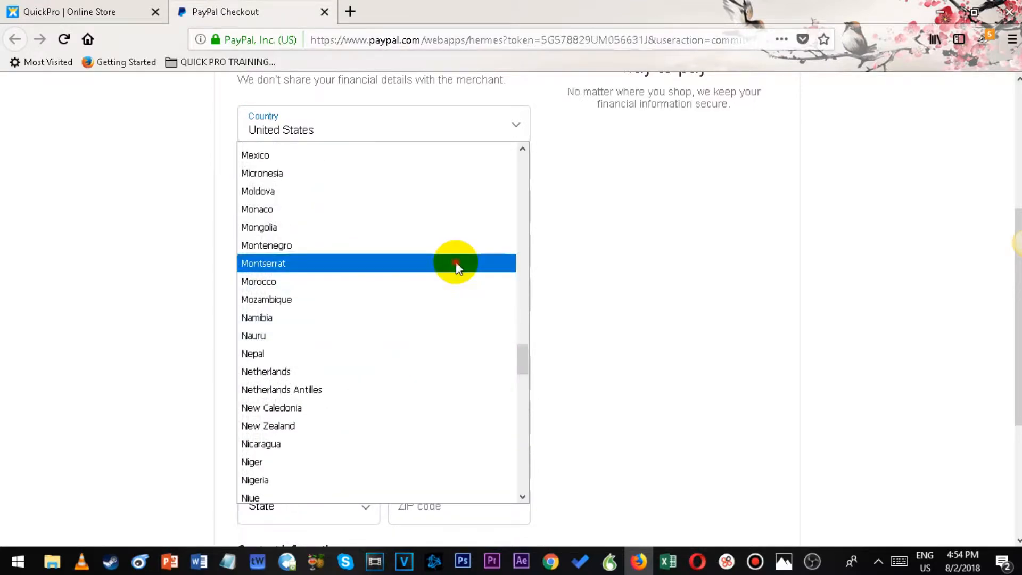
{"action": "left_click", "coordinate": [262, 262]}
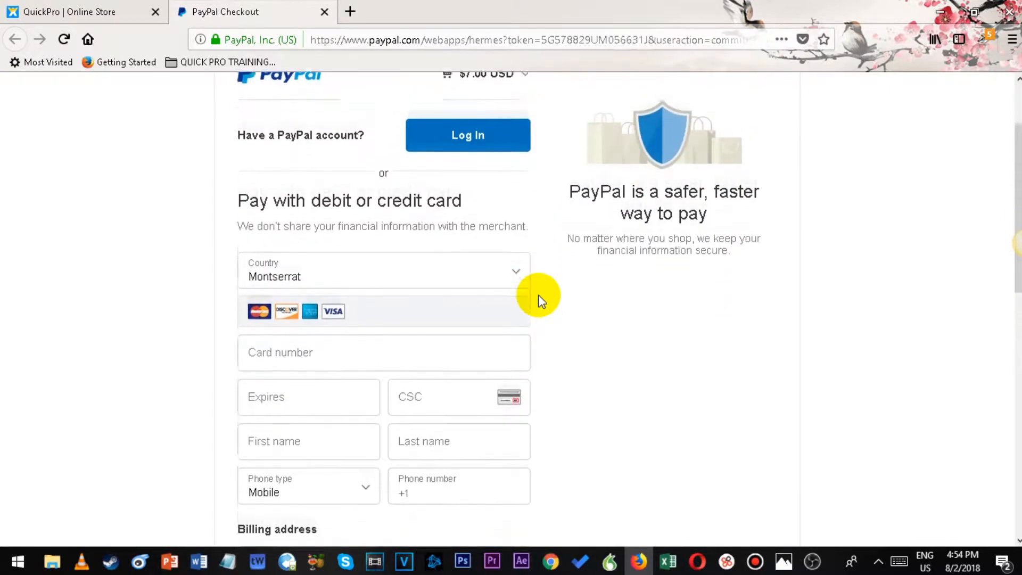
{"action": "scroll", "scroll_direction": "up", "scroll_amount": 3}
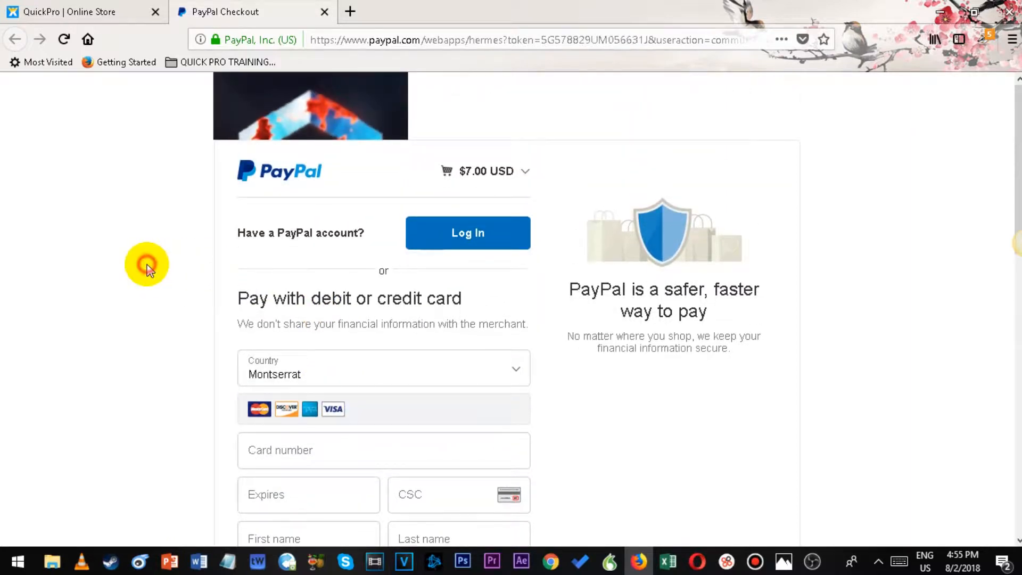
{"action": "mouse_move", "coordinate": [208, 259]}
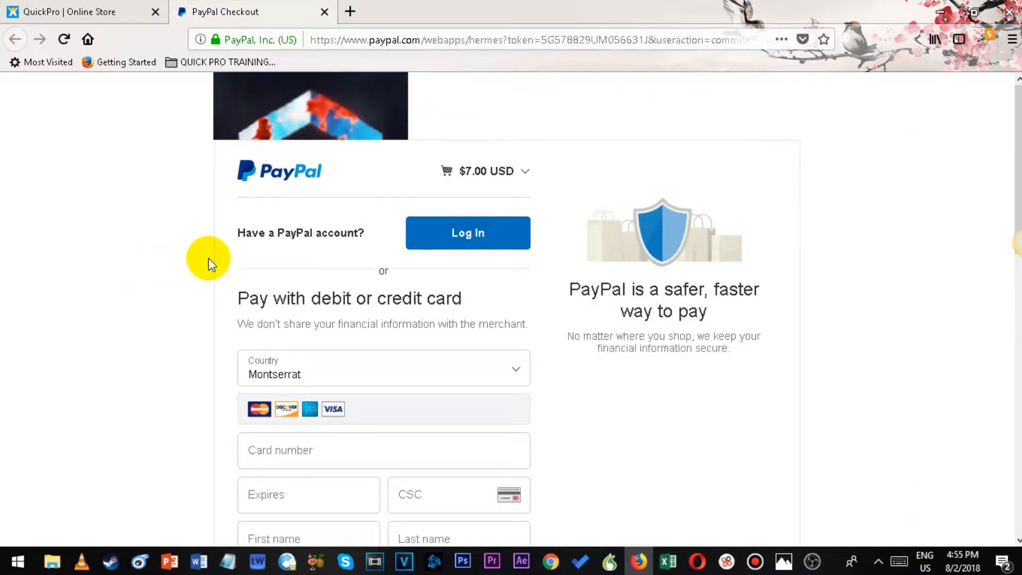
{"action": "left_click", "coordinate": [15, 38]}
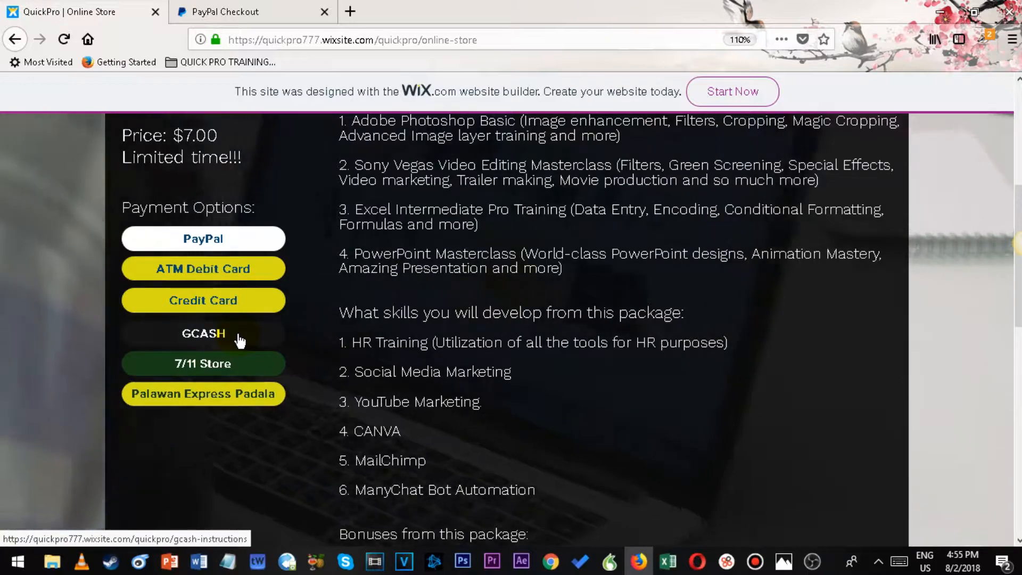
{"action": "left_click", "coordinate": [203, 333]}
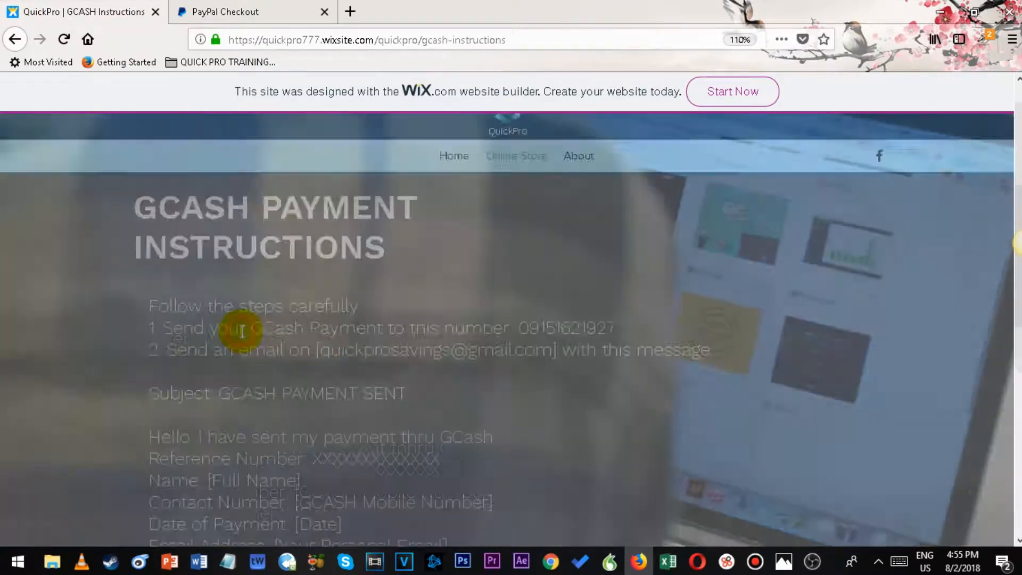
{"action": "scroll", "scroll_direction": "down", "scroll_amount": 3}
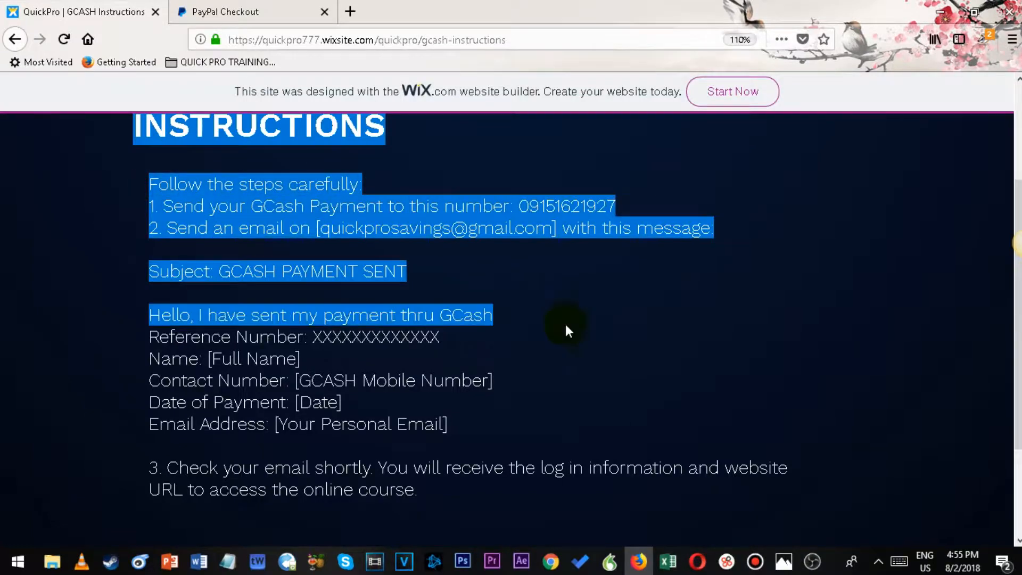
{"action": "left_click", "coordinate": [196, 303]}
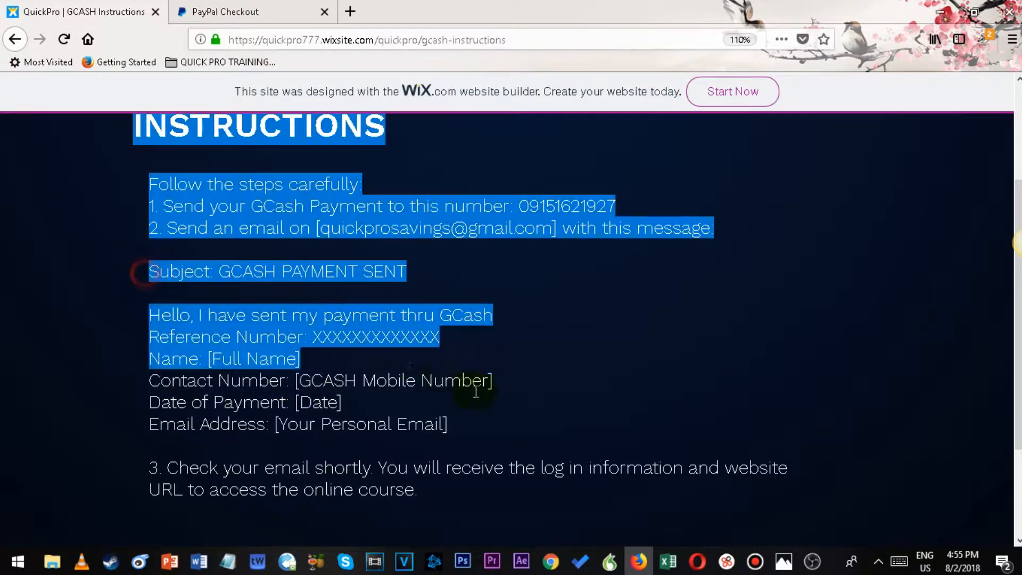
{"action": "scroll", "scroll_direction": "up", "scroll_amount": 3}
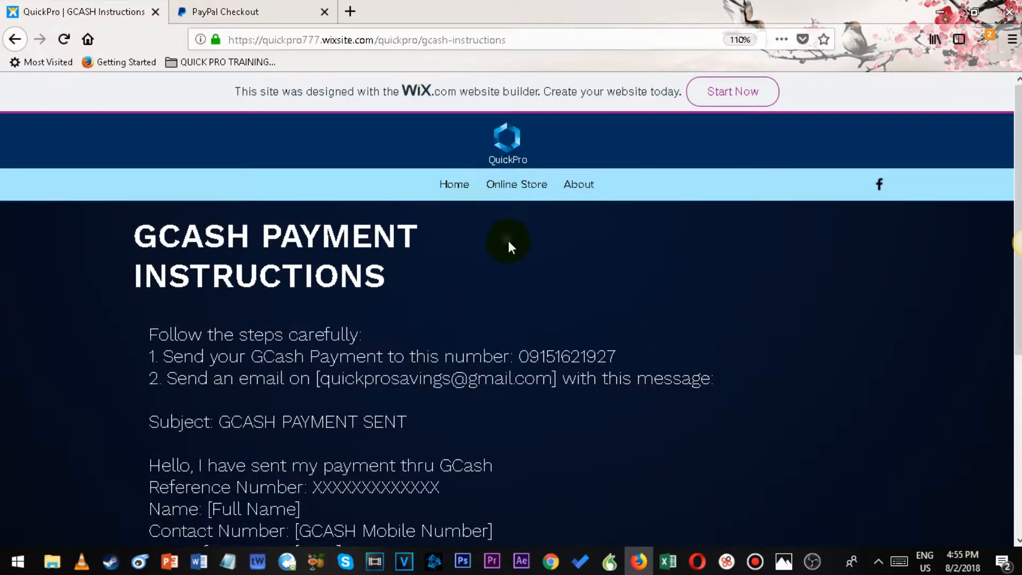
{"action": "left_click", "coordinate": [517, 185]}
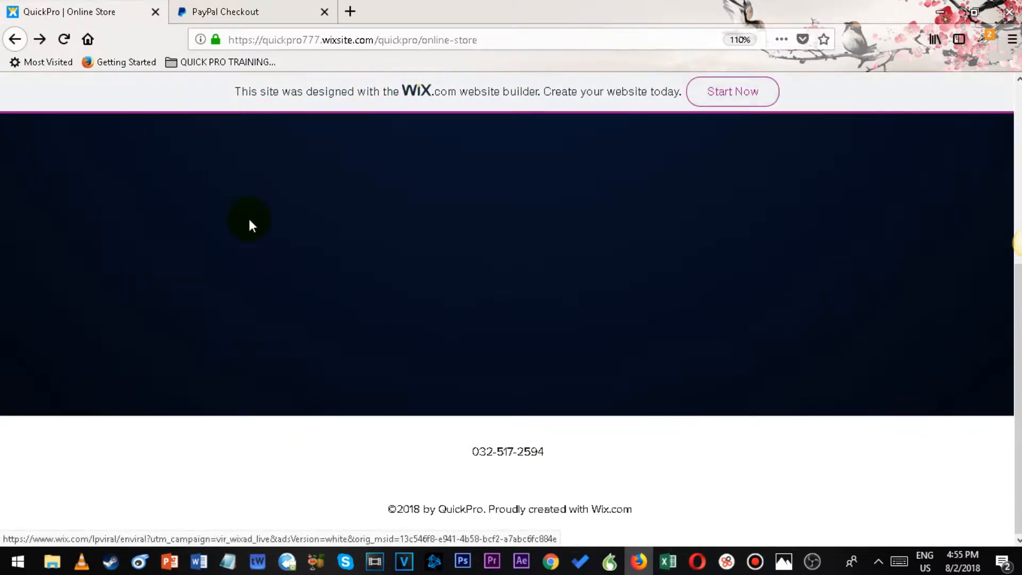
{"action": "scroll", "scroll_direction": "up", "scroll_amount": 3}
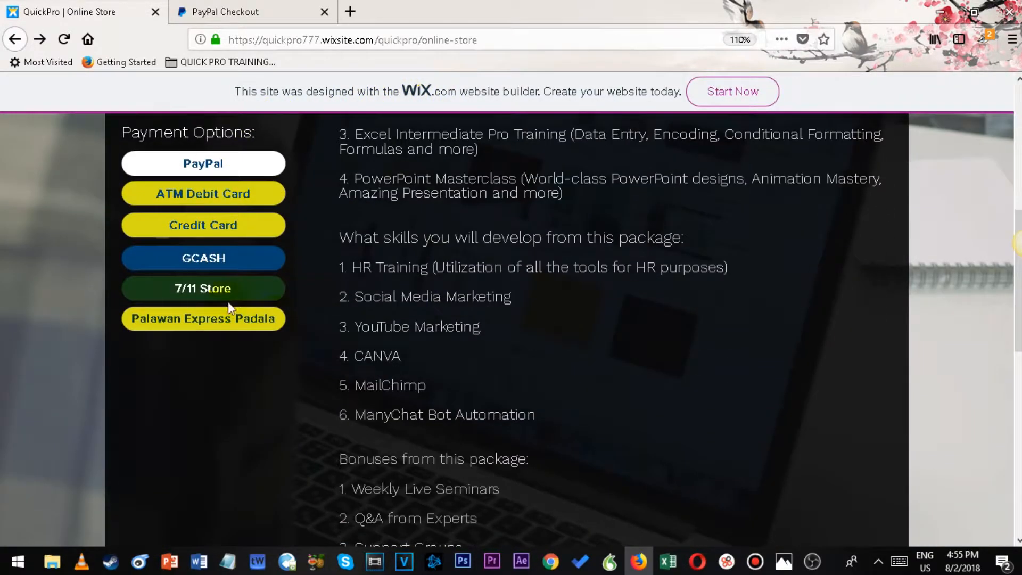
{"action": "mouse_move", "coordinate": [203, 318]}
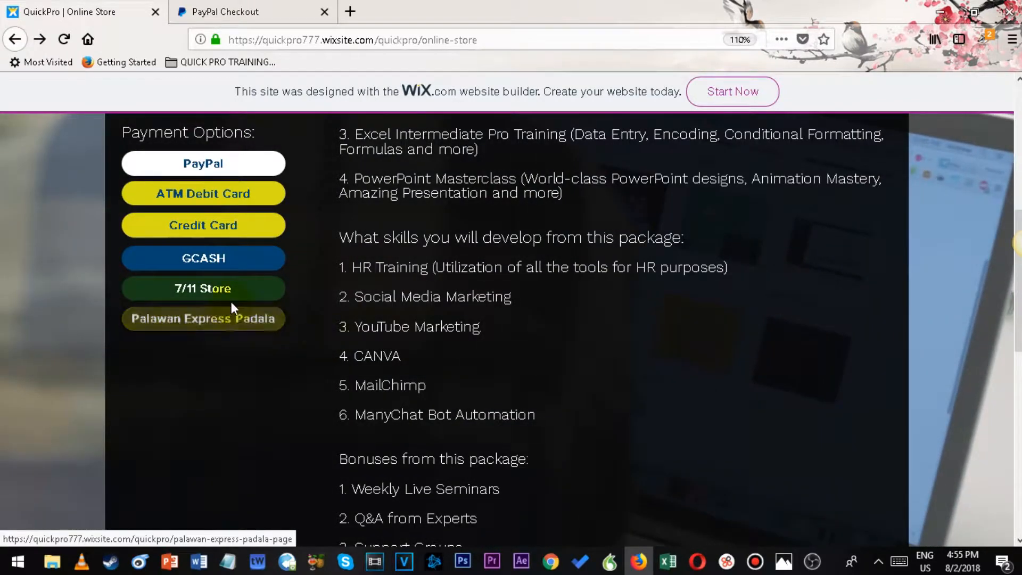
{"action": "mouse_move", "coordinate": [282, 329]}
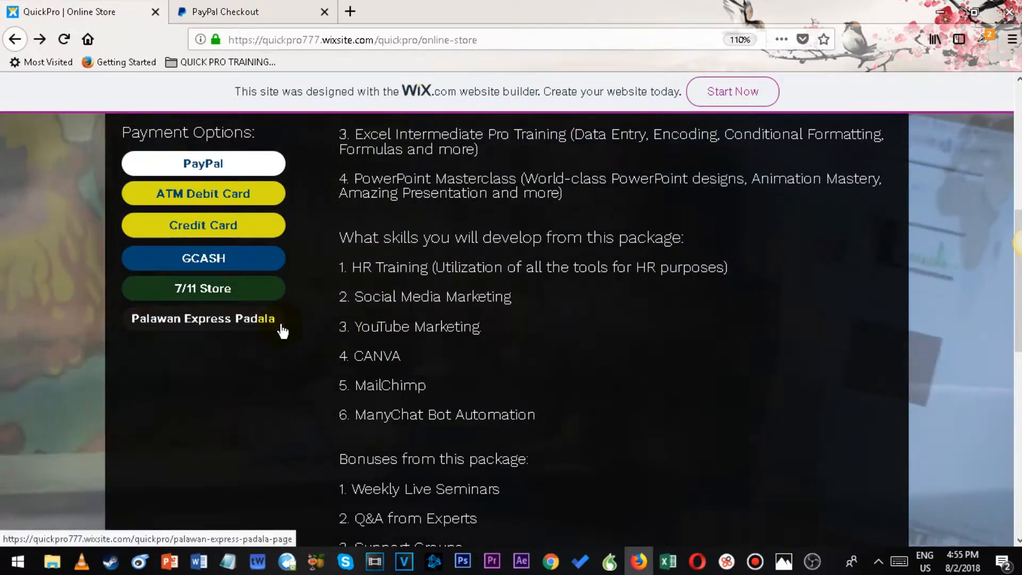
{"action": "scroll", "scroll_direction": "up", "scroll_amount": 3}
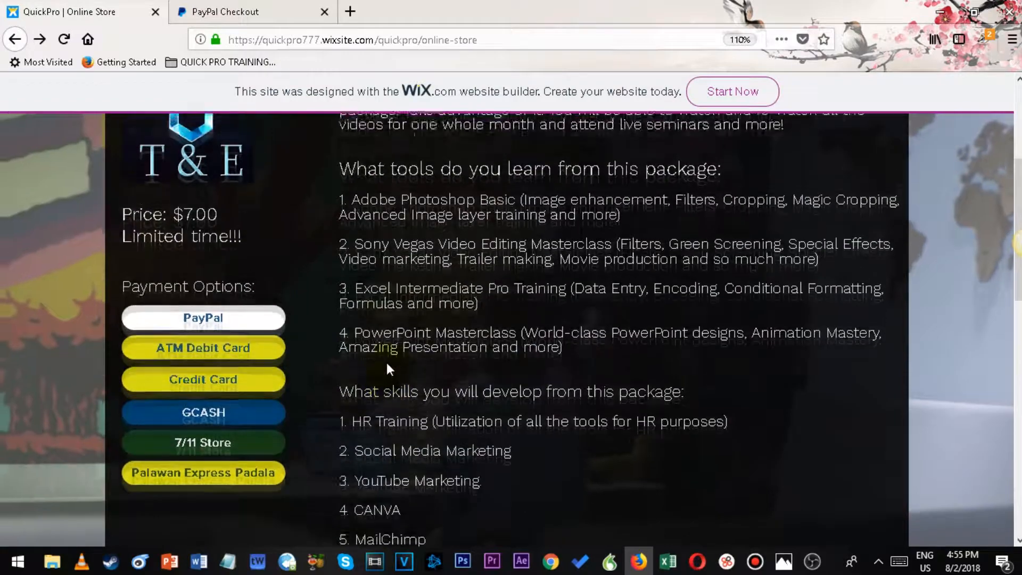
{"action": "scroll", "scroll_direction": "up", "scroll_amount": 3}
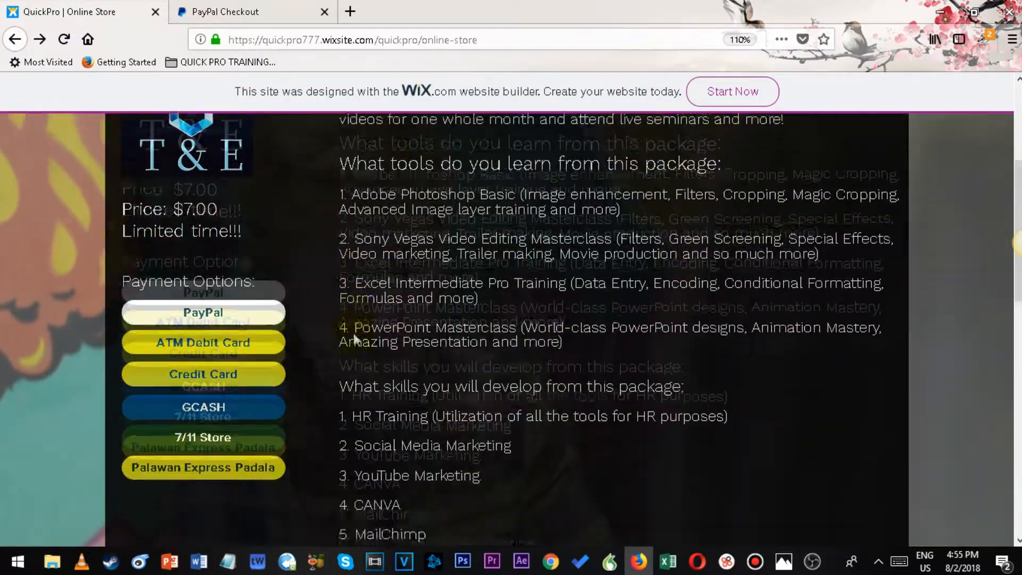
{"action": "scroll", "scroll_direction": "down", "scroll_amount": 3}
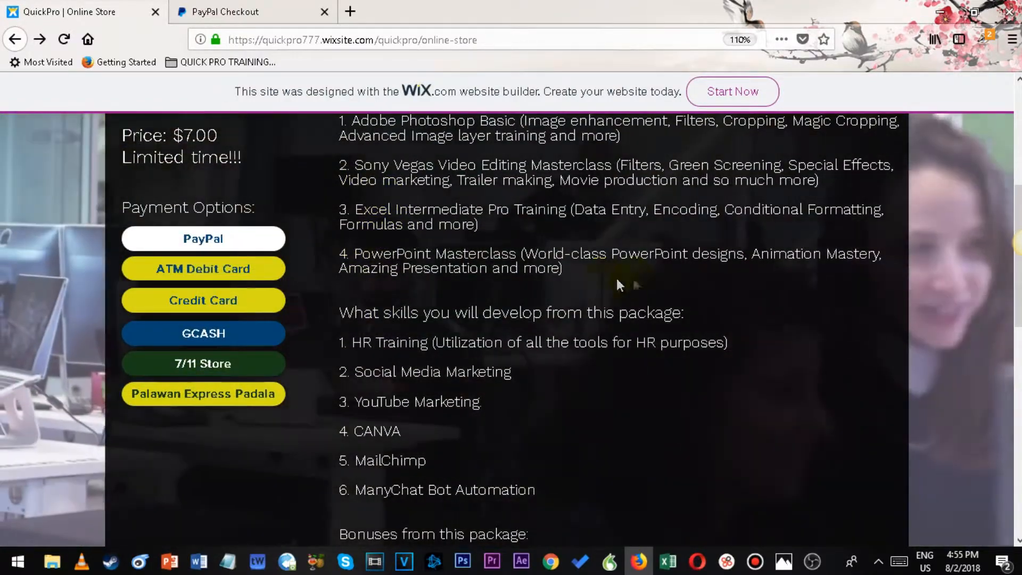
{"action": "scroll", "scroll_direction": "up", "scroll_amount": 3}
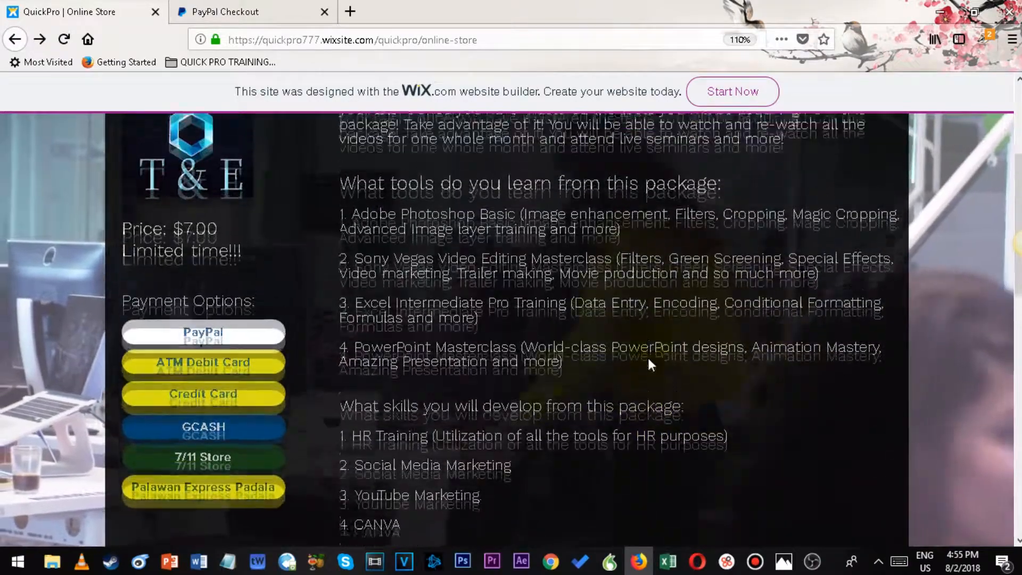
{"action": "scroll", "scroll_direction": "down", "scroll_amount": 3}
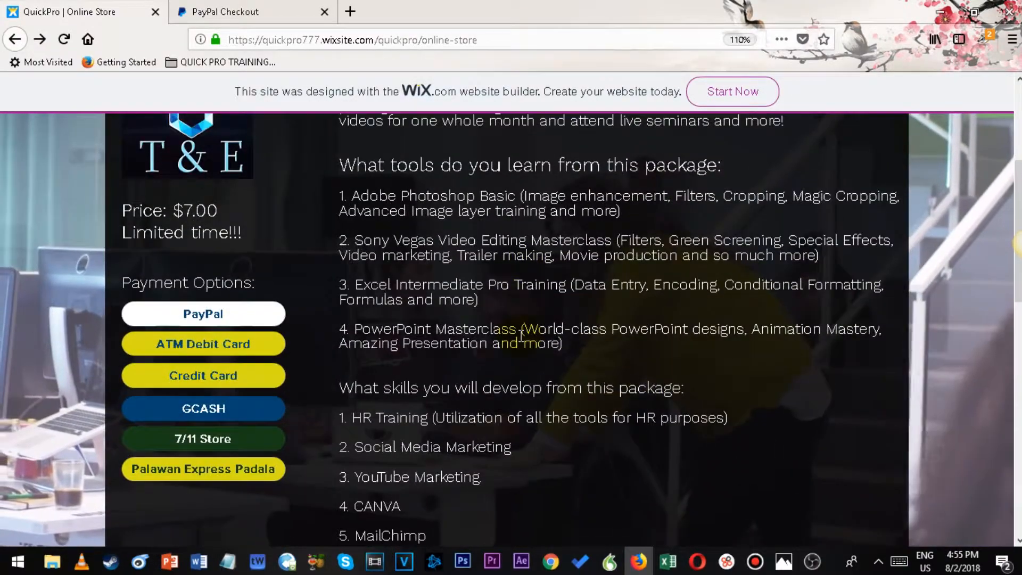
{"action": "scroll", "scroll_direction": "down", "scroll_amount": 3}
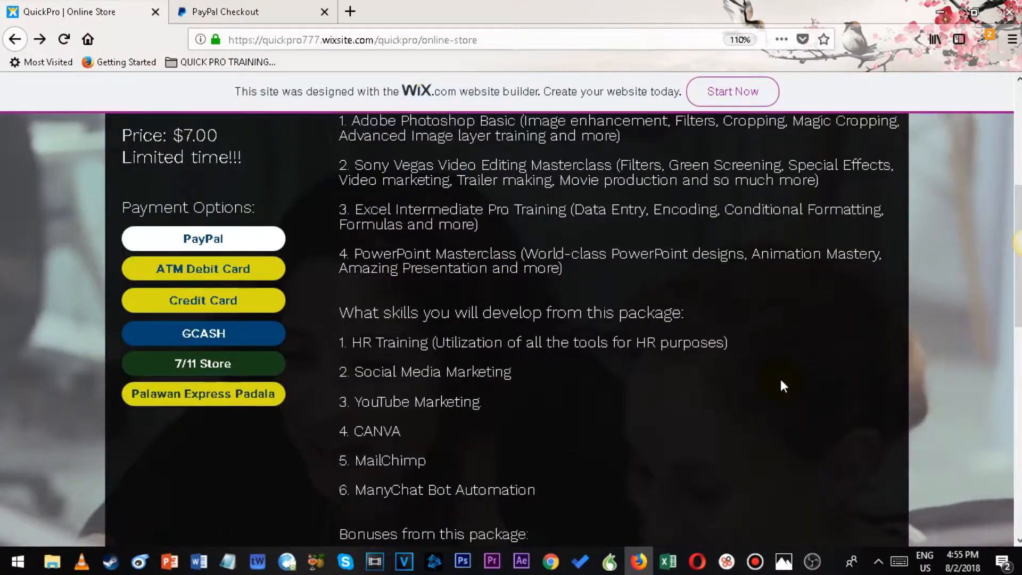
{"action": "scroll", "scroll_direction": "up", "scroll_amount": 3}
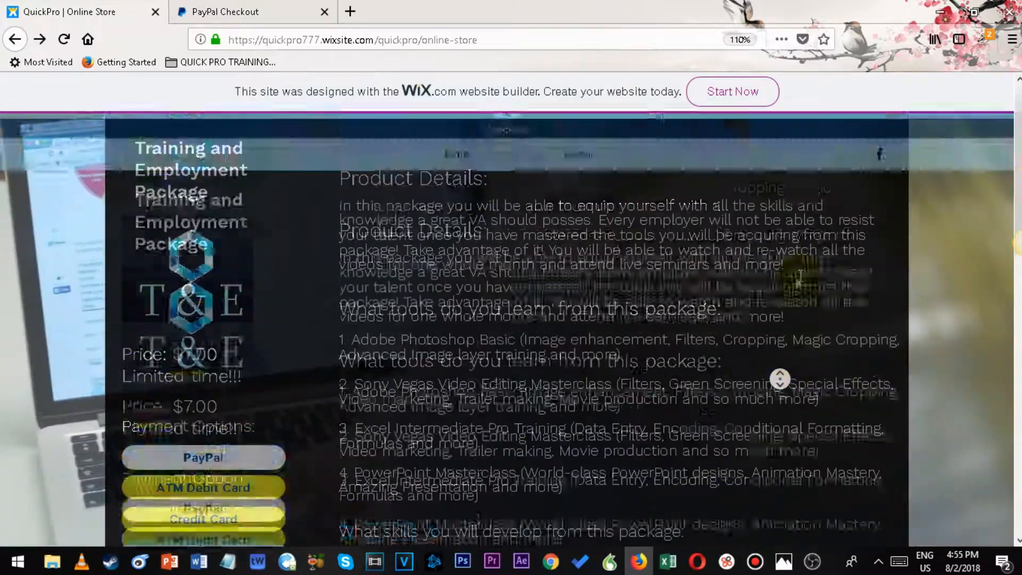
{"action": "scroll", "scroll_direction": "down", "scroll_amount": 3}
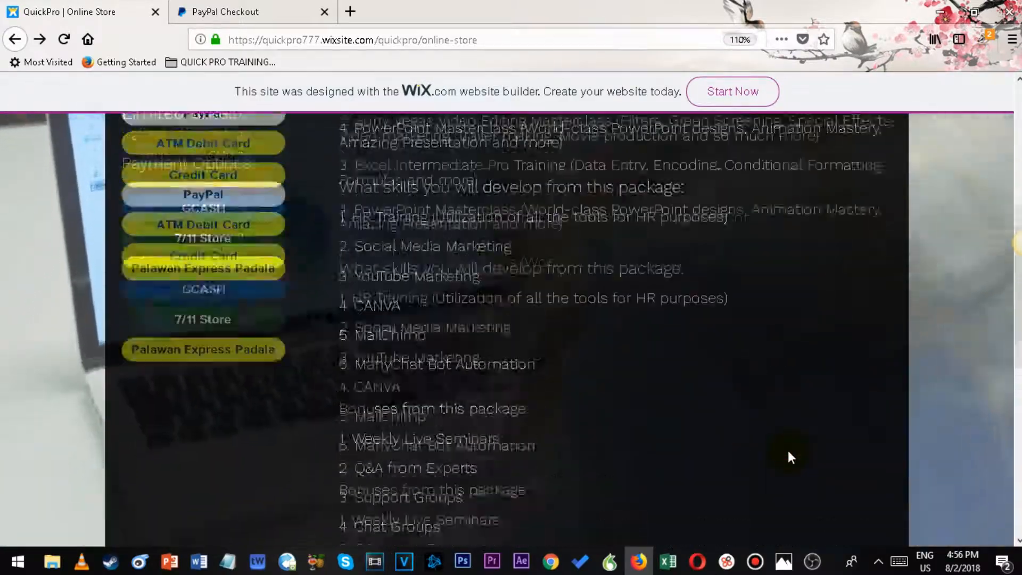
{"action": "scroll", "scroll_direction": "up", "scroll_amount": 3}
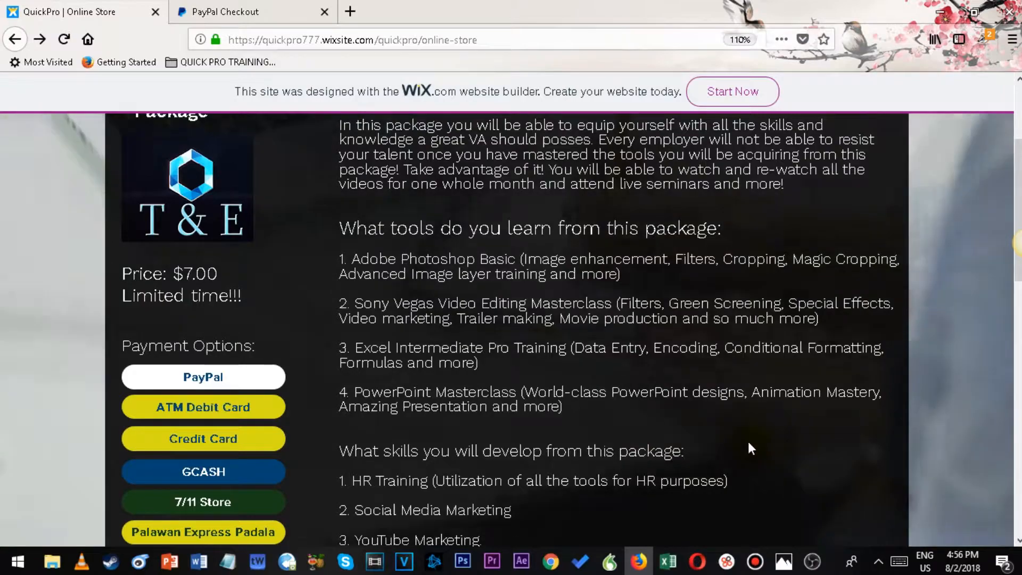
{"action": "scroll", "scroll_direction": "up", "scroll_amount": 3}
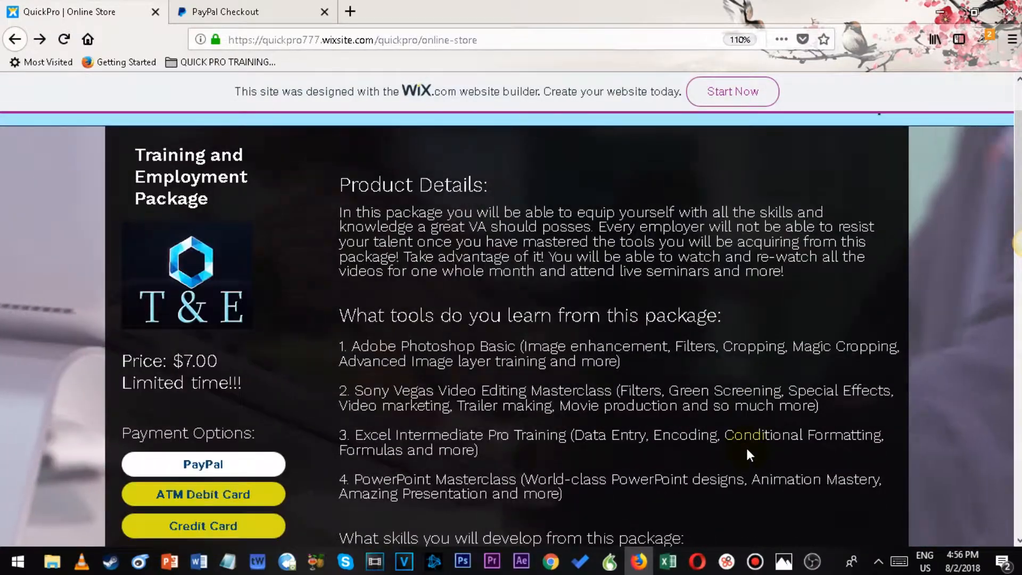